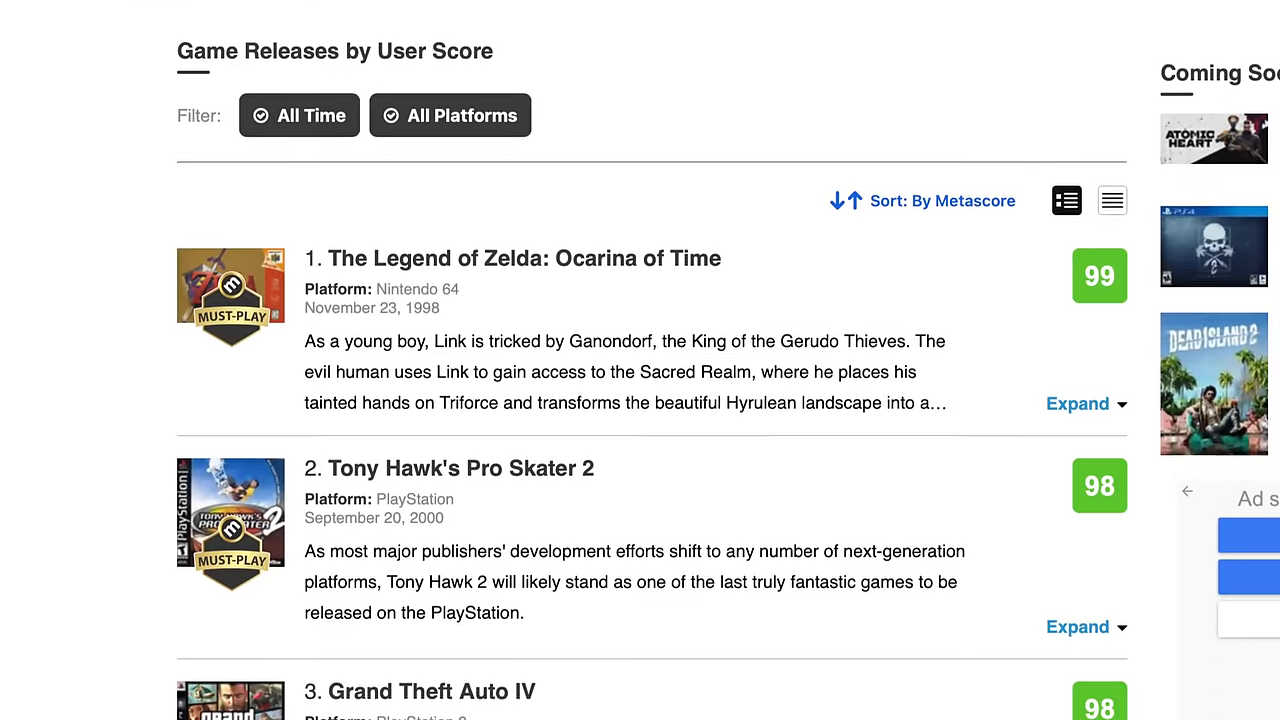
# Step: Track the Magic Mask forward through the temple clip, then move to grade node 03
pyautogui.scroll(-3)
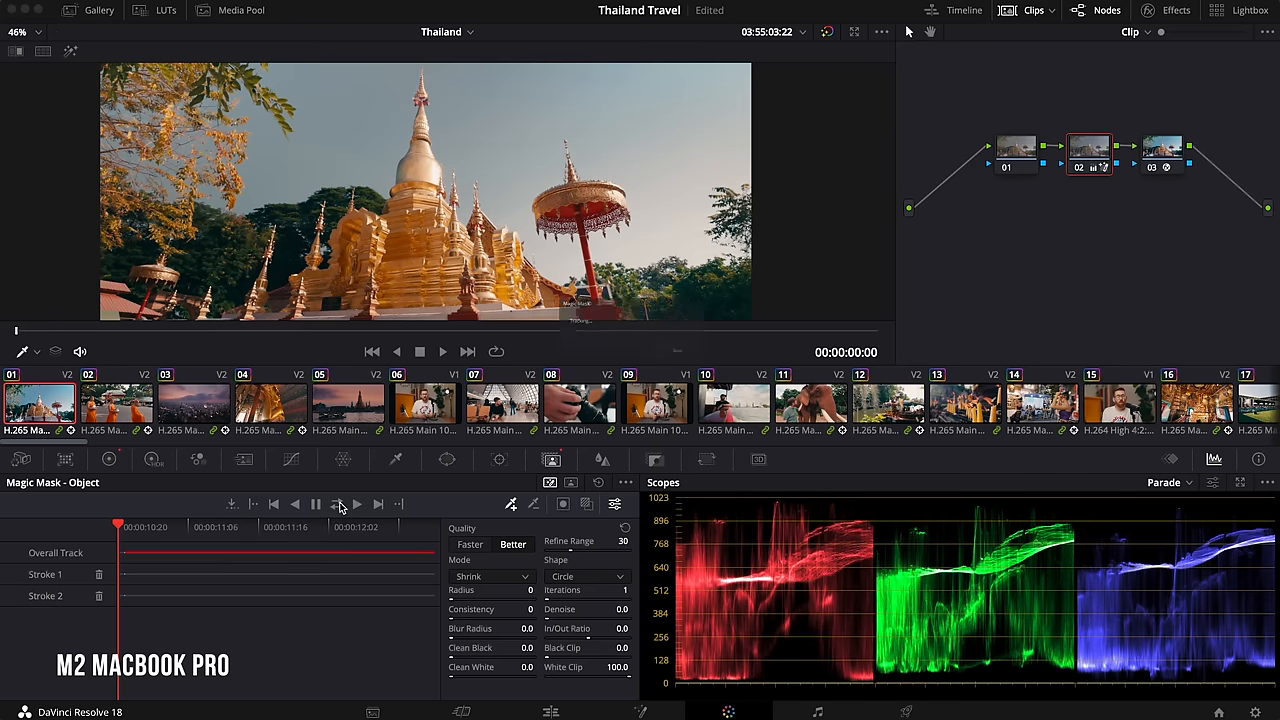
pyautogui.click(336, 504)
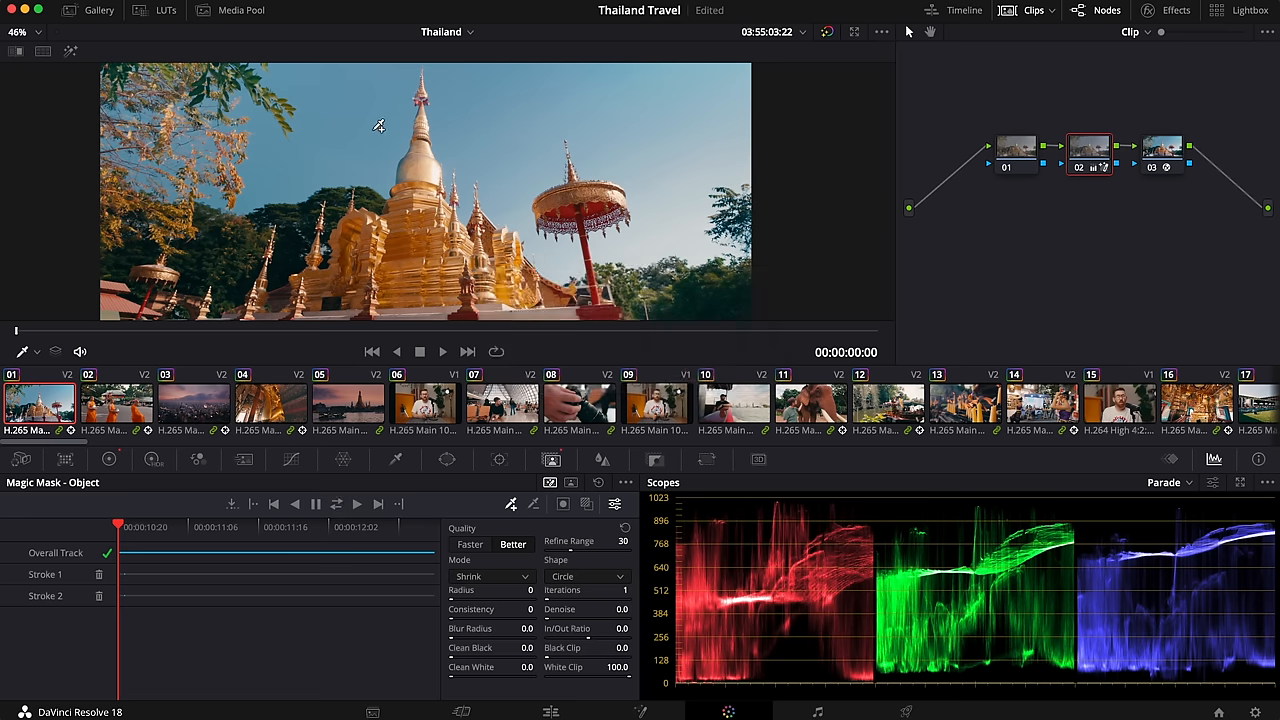
pyautogui.click(1160, 150)
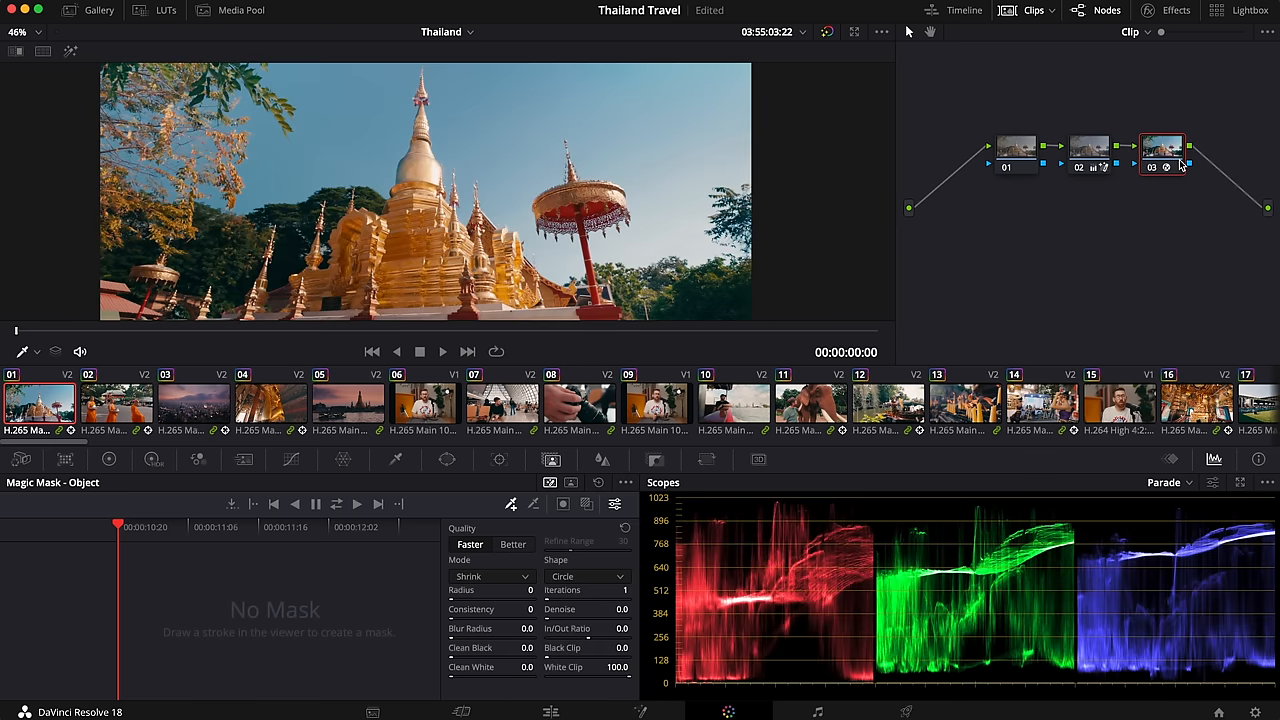
pyautogui.moveTo(1090, 112)
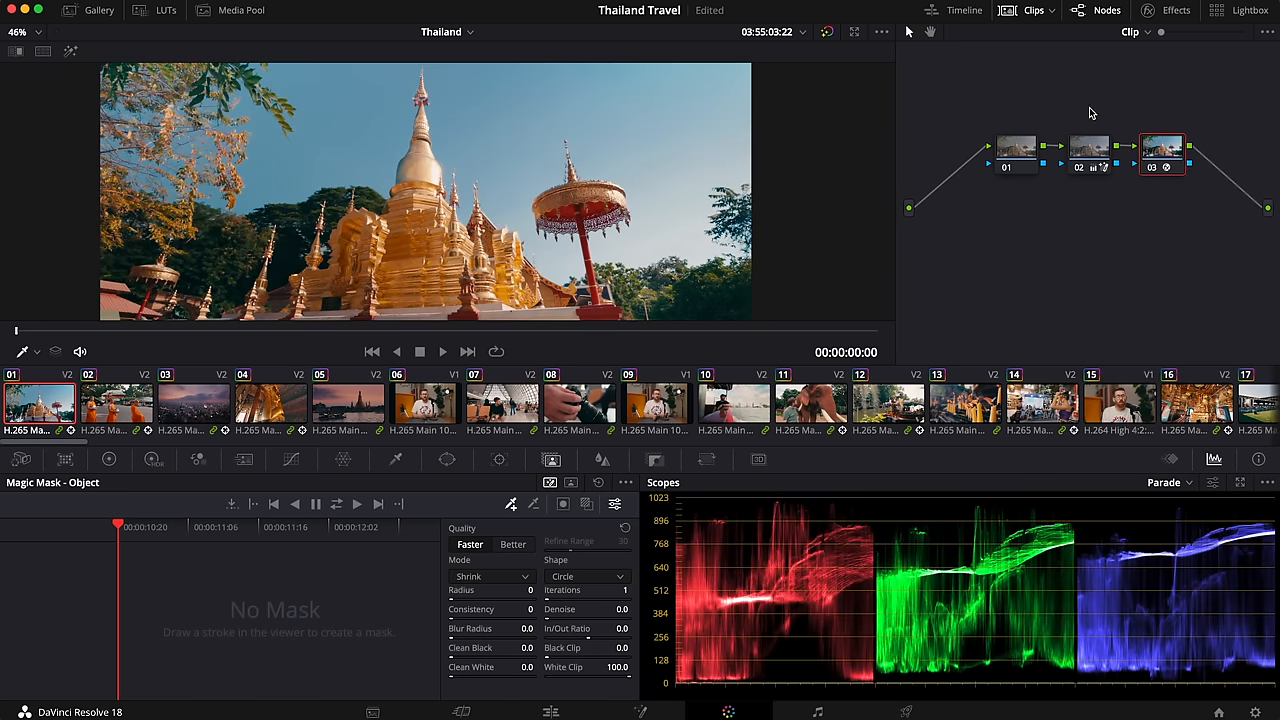
# Step: Load clip 03, the city-at-dusk shot, and select node 01 of its grade
pyautogui.click(194, 404)
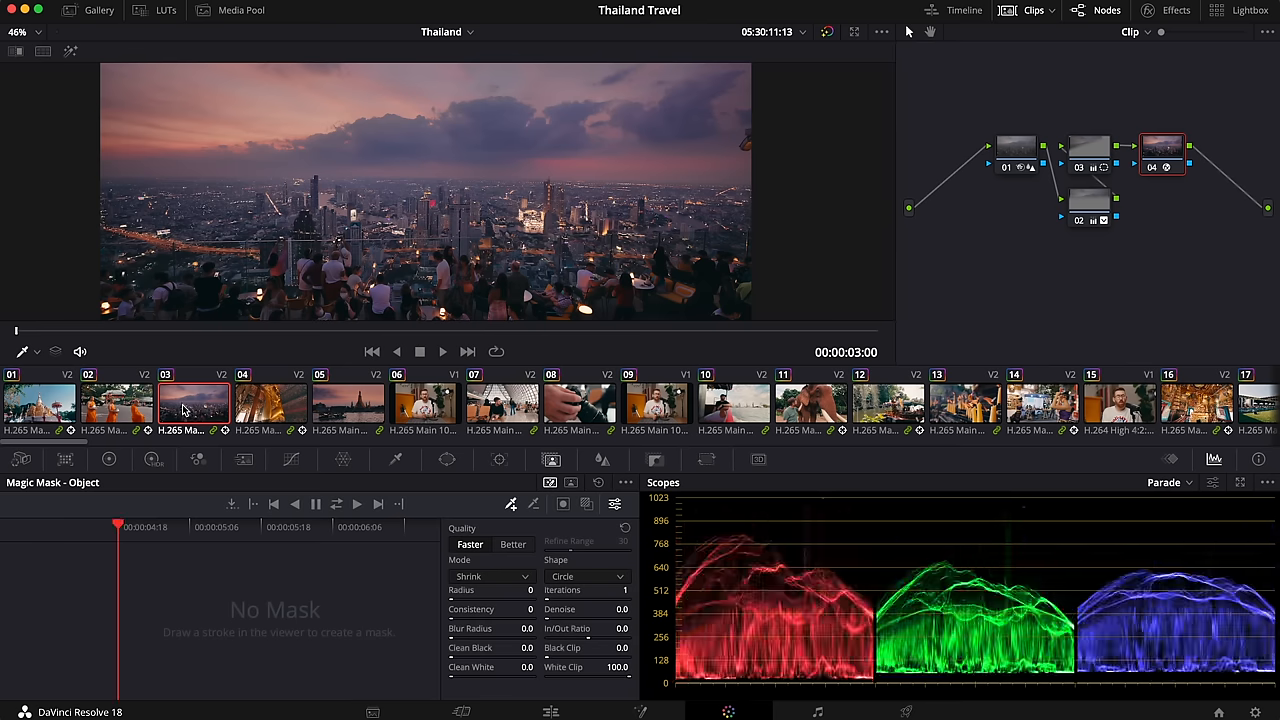
pyautogui.click(1016, 156)
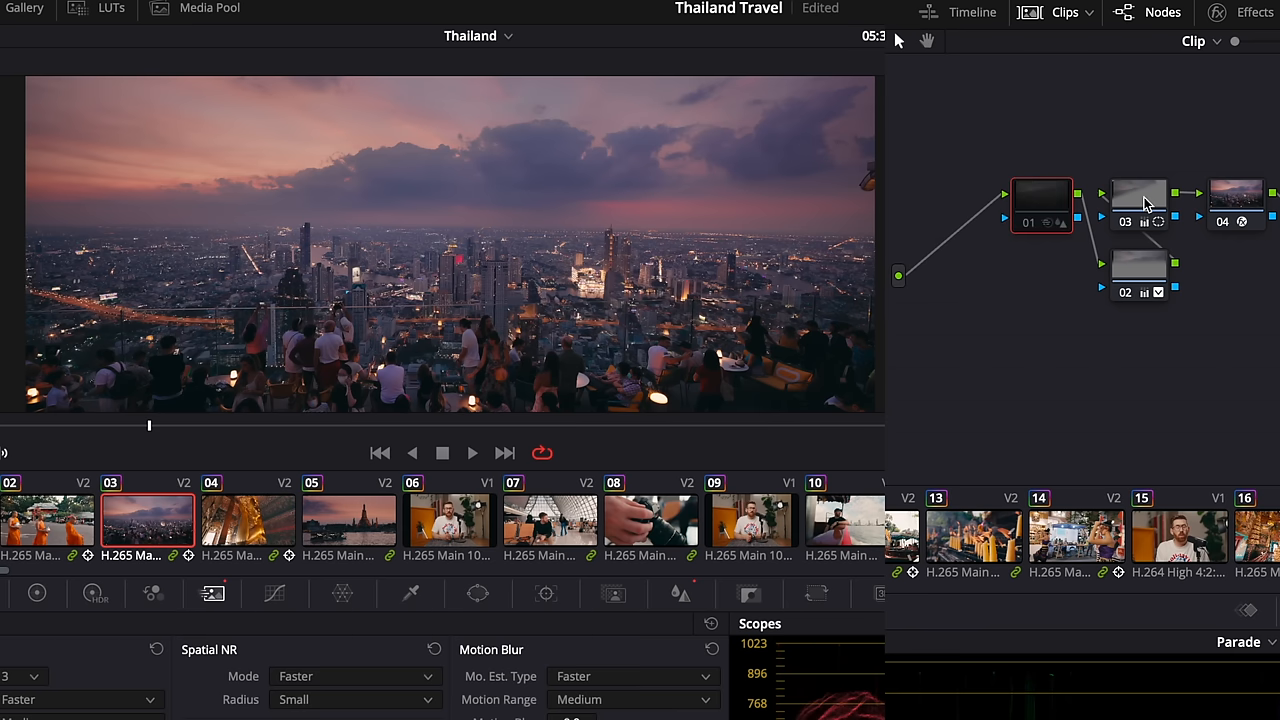
# Step: Select node 02 of the city clip's grade to review its Spatial NR and Motion Blur
pyautogui.click(1140, 276)
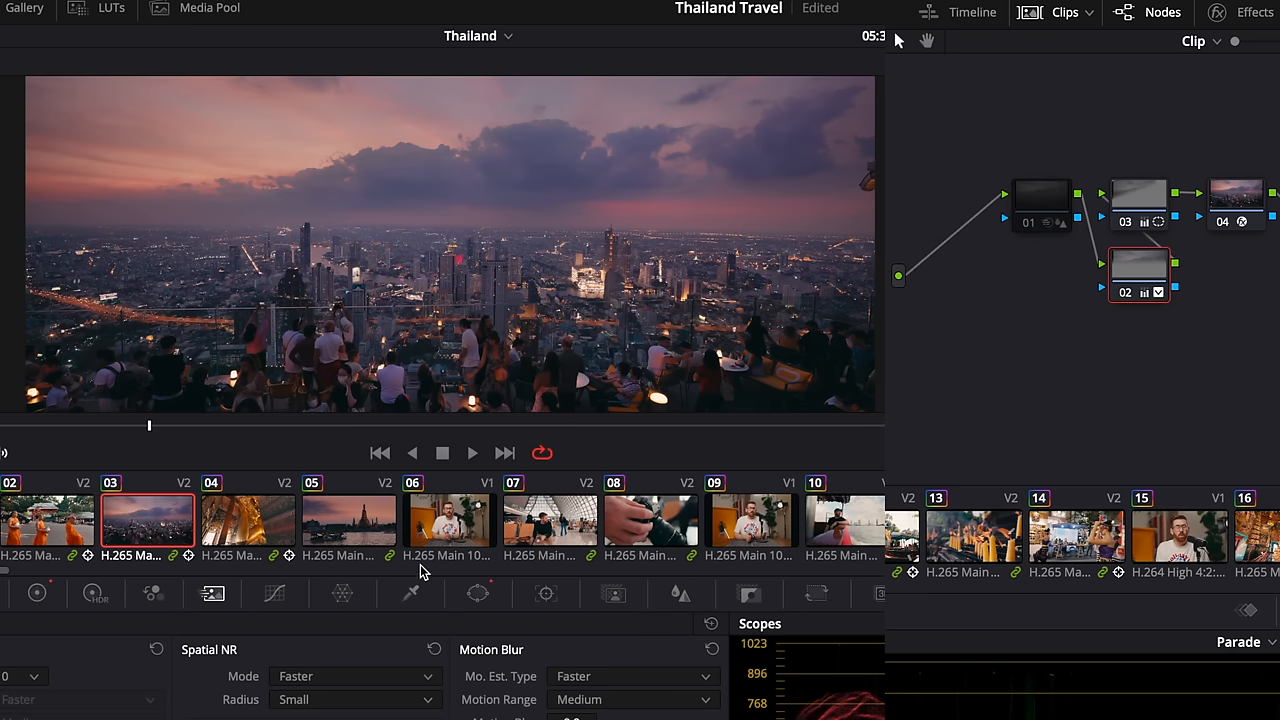
pyautogui.click(472, 452)
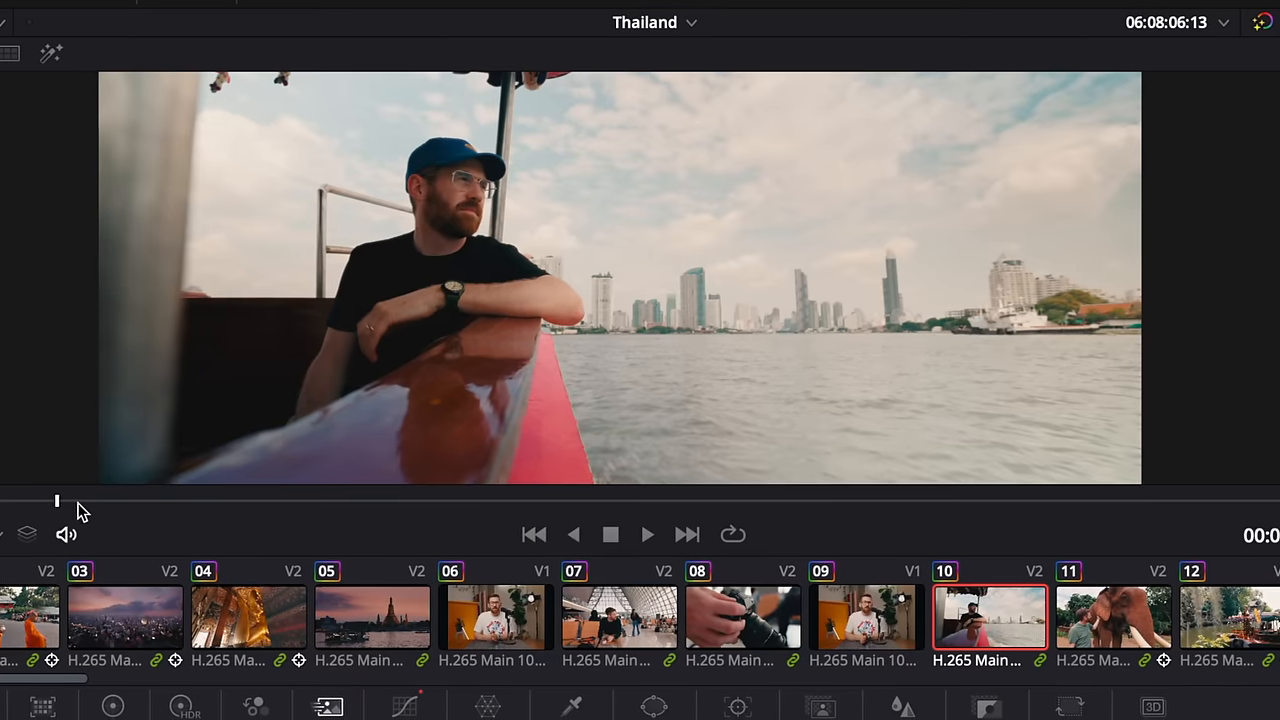
# Step: Load clip 12, the woman with a parasol on the riverboat, and scrub through it
pyautogui.click(648, 534)
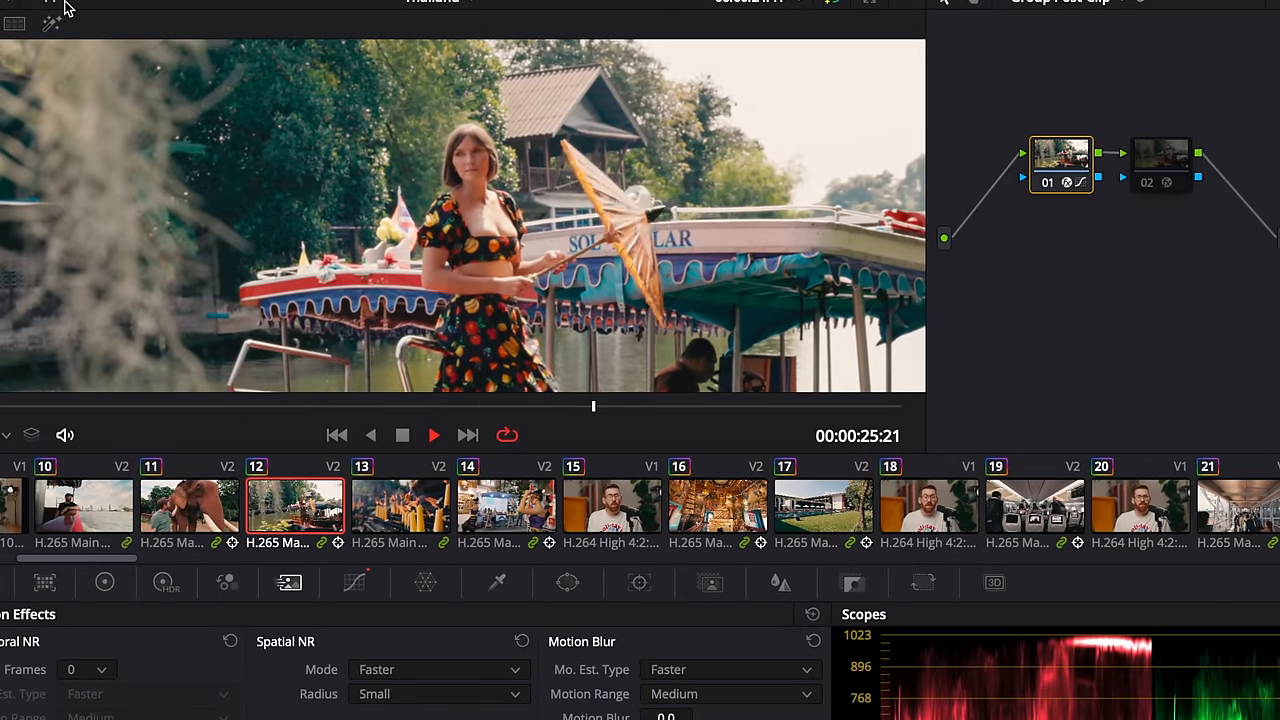
pyautogui.moveTo(592, 406); pyautogui.dragTo(264, 406)
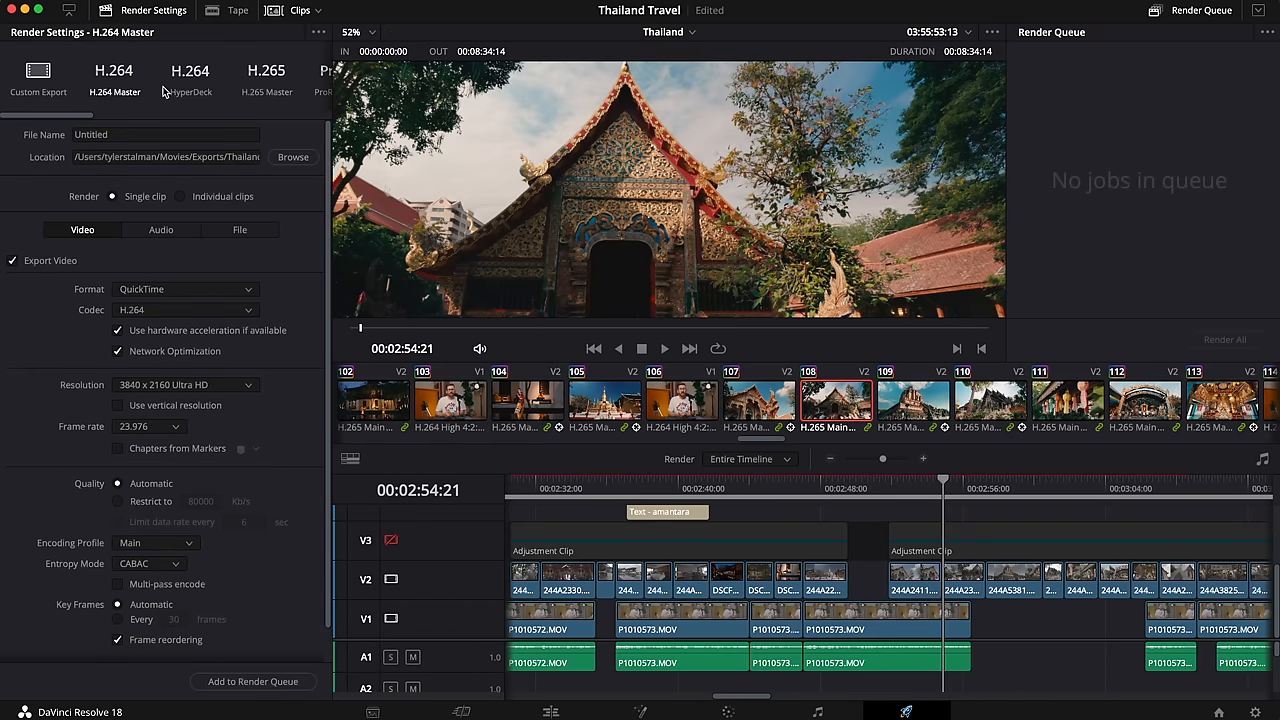
# Step: Choose the H.264 Master render preset for the Thailand Travel export at 3840x2160
pyautogui.click(264, 78)
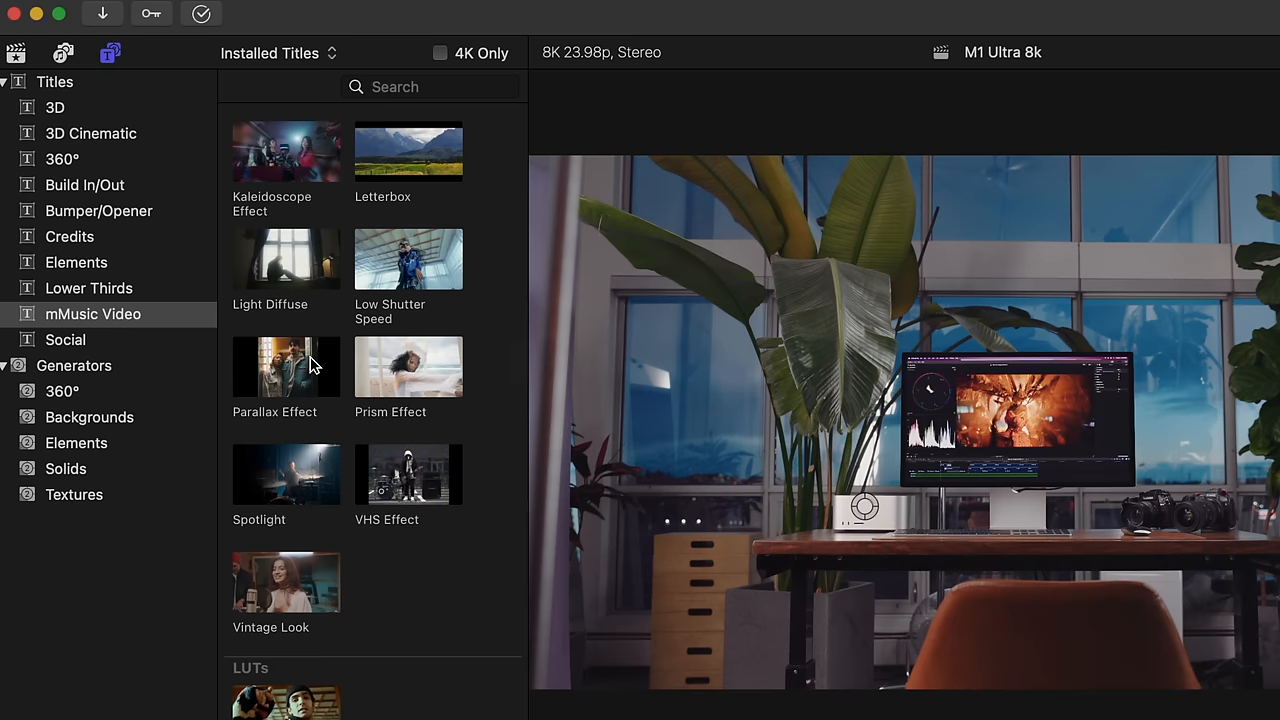
# Step: Browse the mMusic Video titles list, including Kaleidoscope, Prism and Parallax effects
pyautogui.scroll(-3)
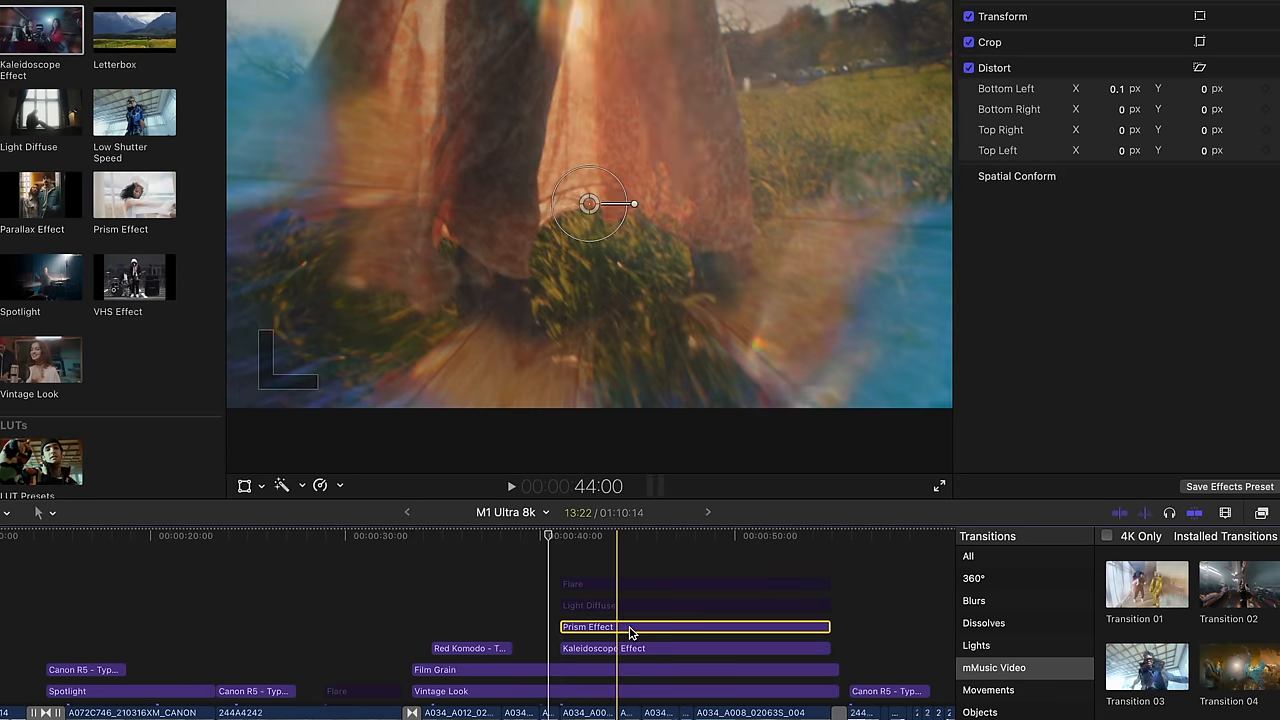
# Step: Inspect the Prism Effect and Kaleidoscope Effect title clips stacked in the timeline
pyautogui.click(600, 648)
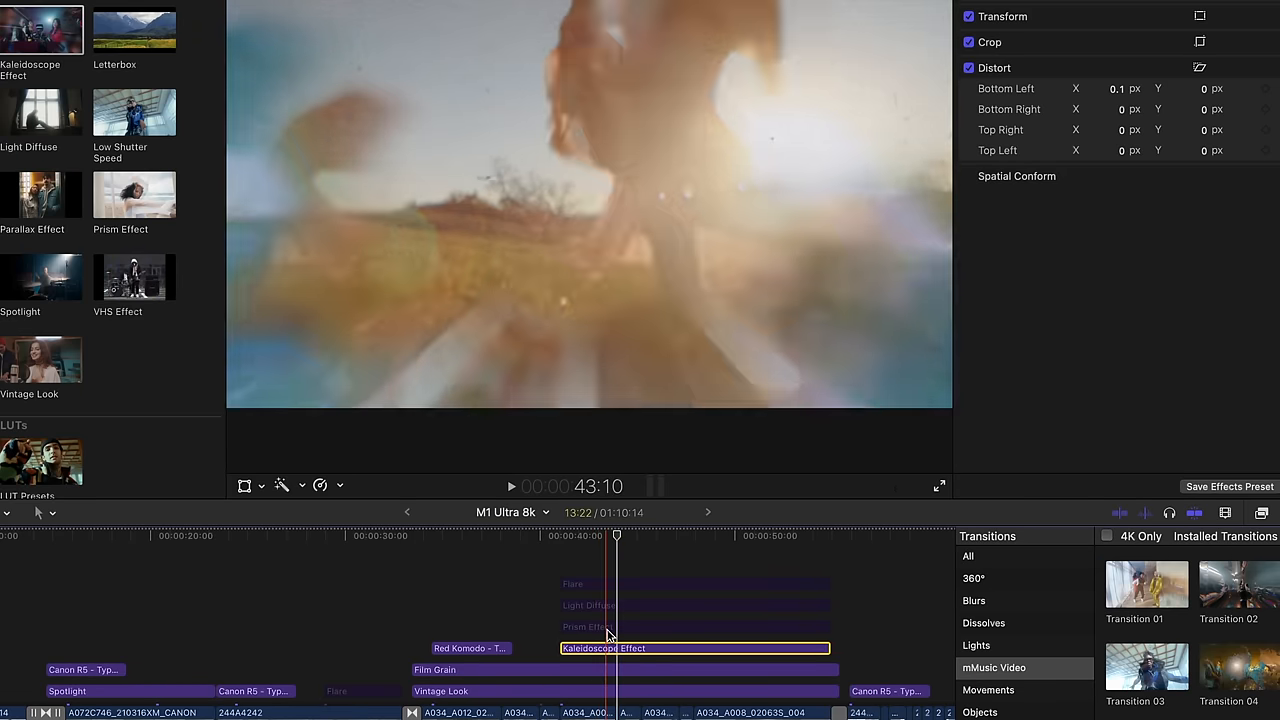
pyautogui.click(596, 628)
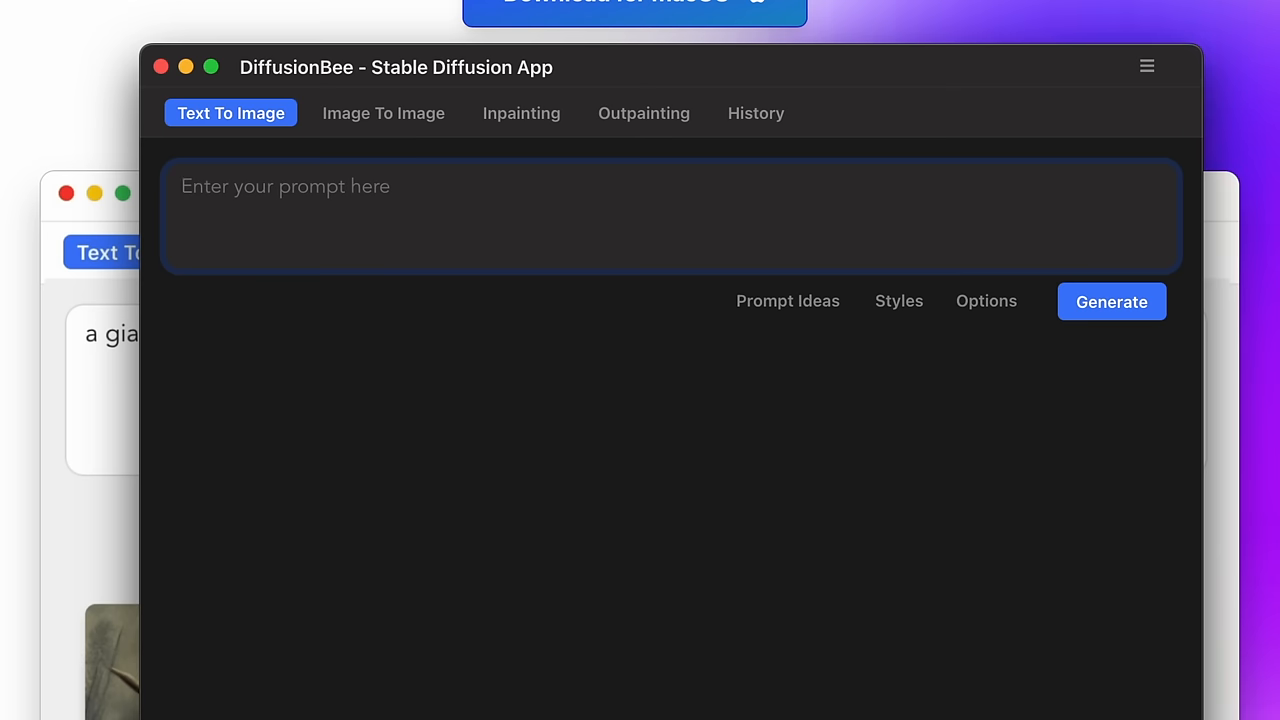
# Step: Enter a mermaid 'swimming under the sea' prompt and generate it
pyautogui.write('mermaid vloggi')
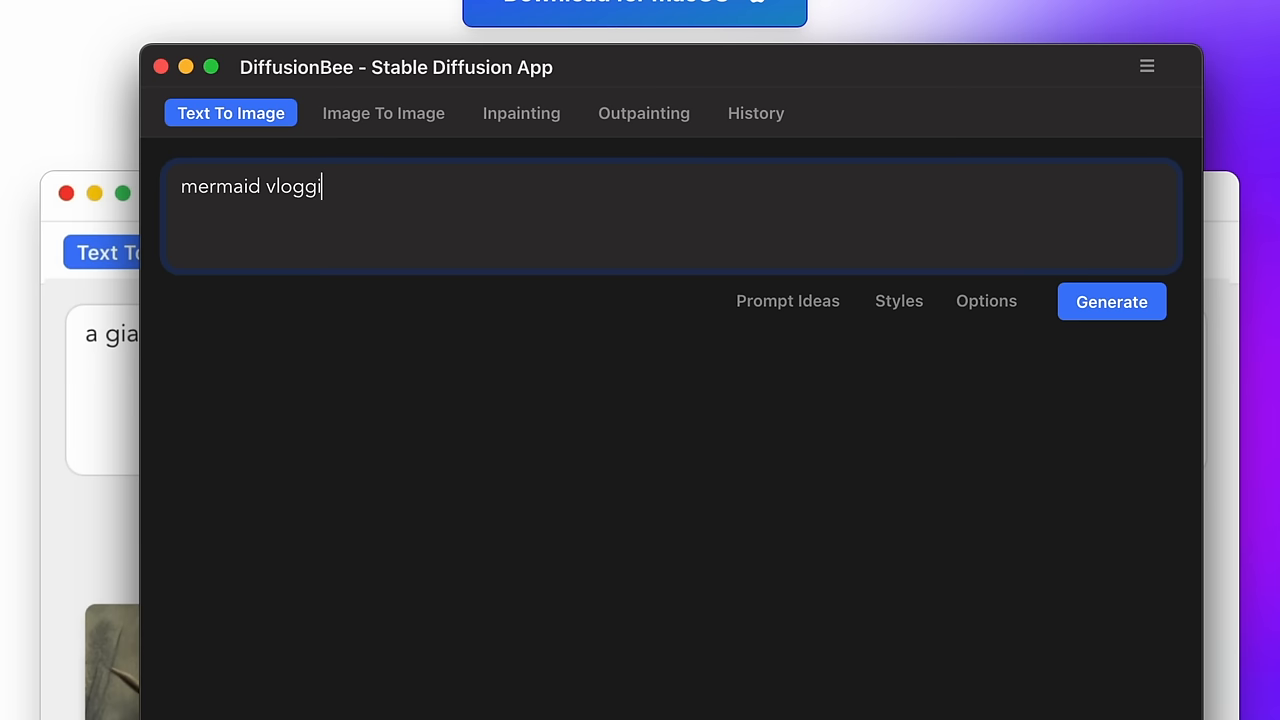
pyautogui.write('ng under the sea')
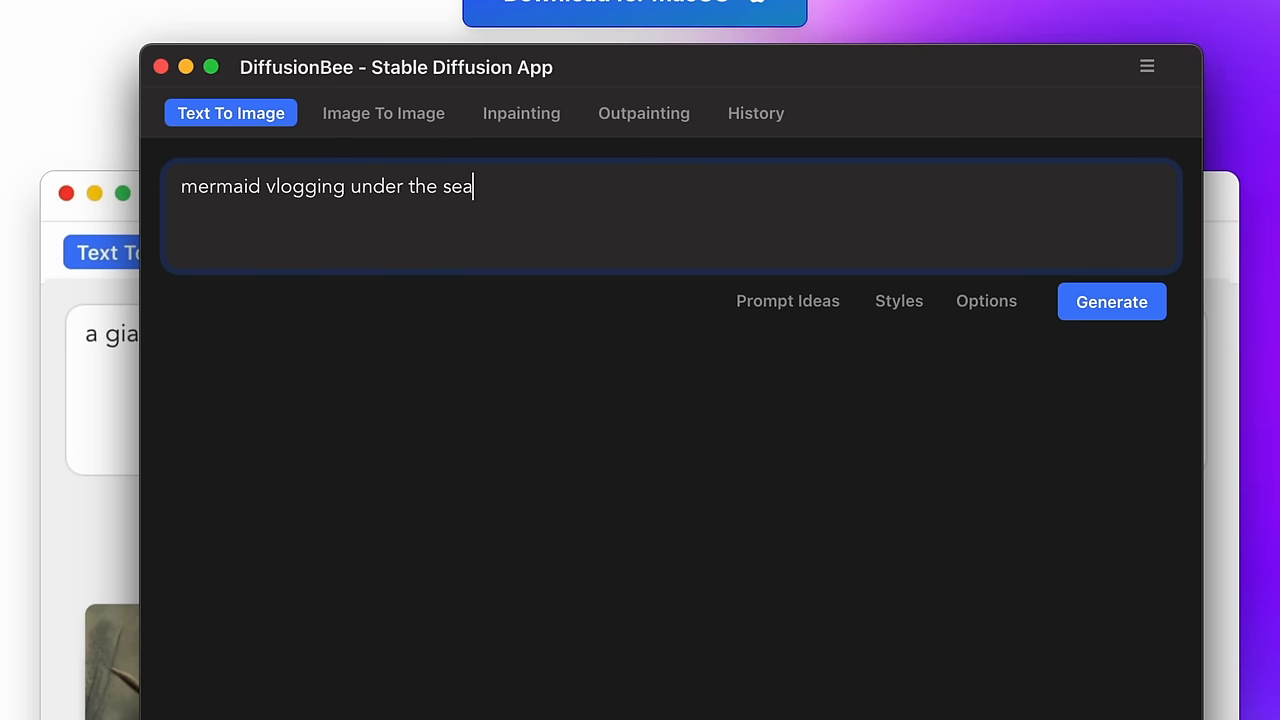
pyautogui.click(1112, 300)
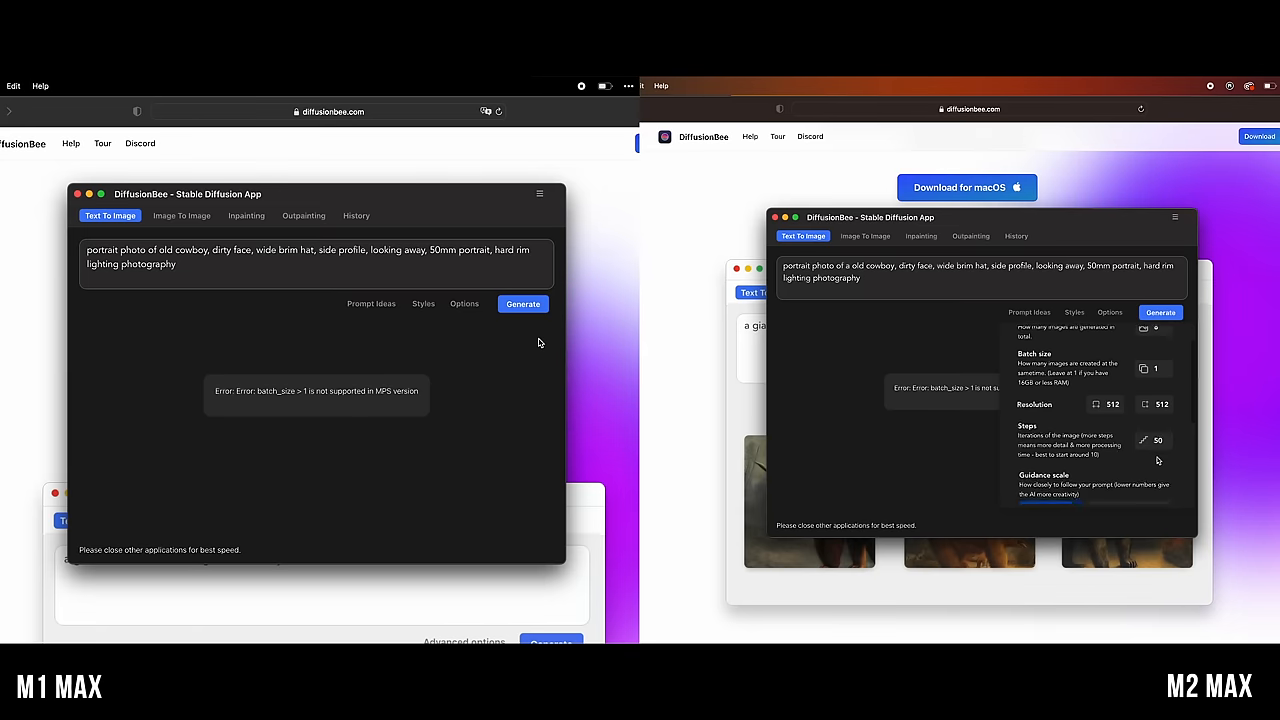
# Step: Generate the old cowboy portrait on both the M1 Max and M2 Max machines
pyautogui.click(1108, 312)
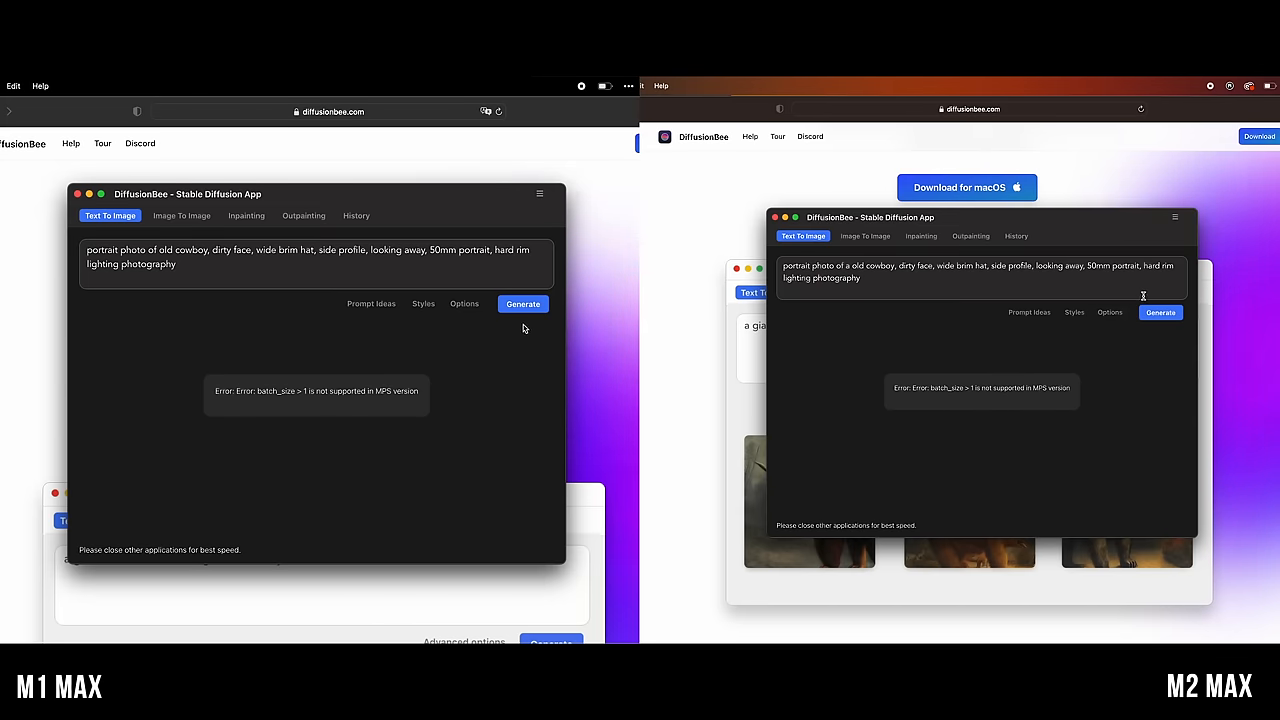
pyautogui.click(522, 304)
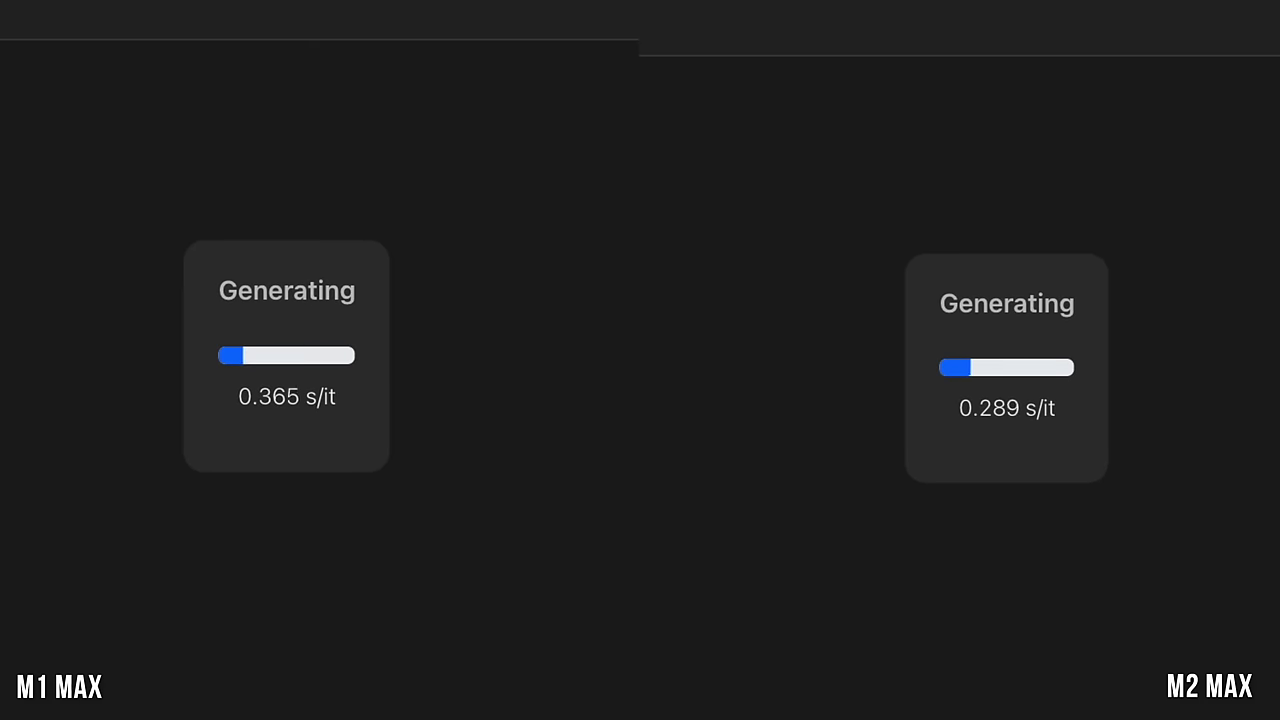